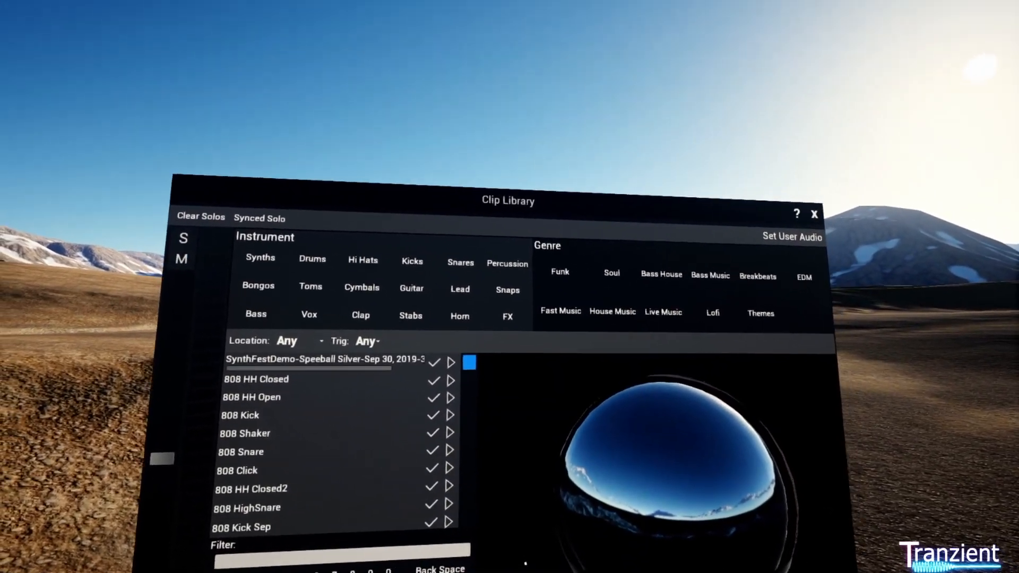
Step: Filter the clip library to House Music genre and synth instrument clips
{"action": "left_click", "coordinate": [634, 259]}
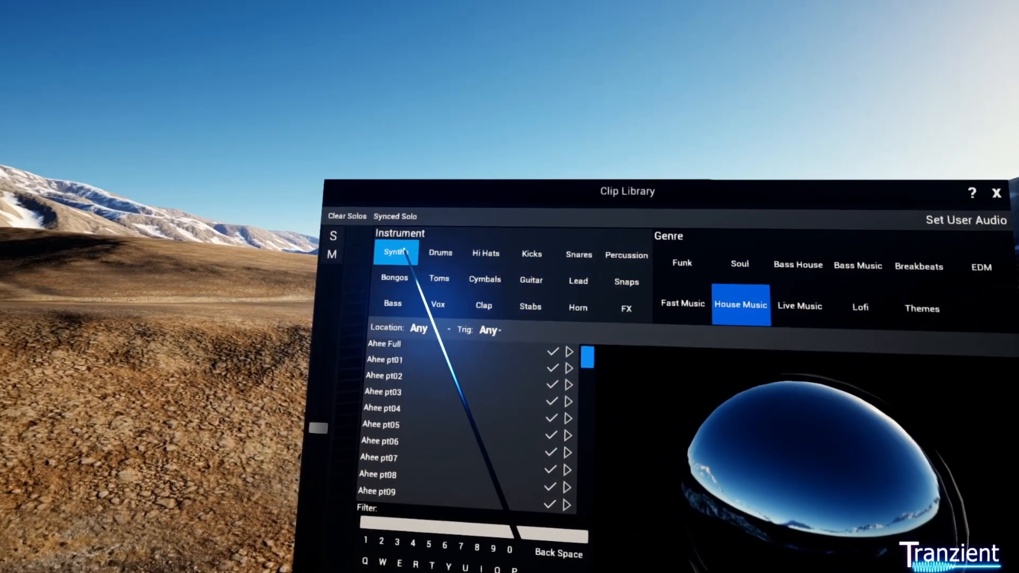
{"action": "left_click", "coordinate": [463, 254]}
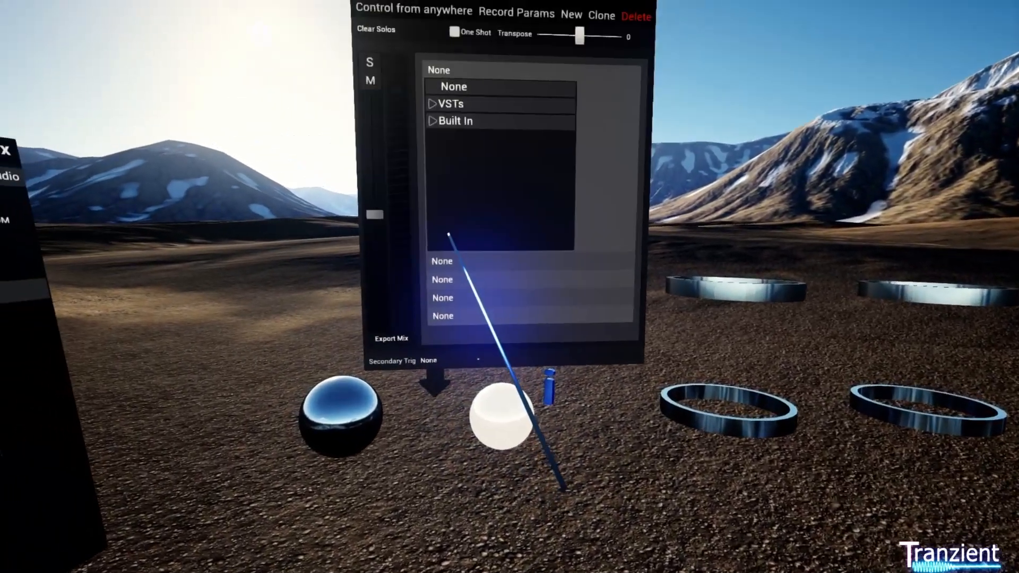
Step: Choose the built-in Filter effect for scene 3's first effect slot
{"action": "left_click", "coordinate": [455, 121]}
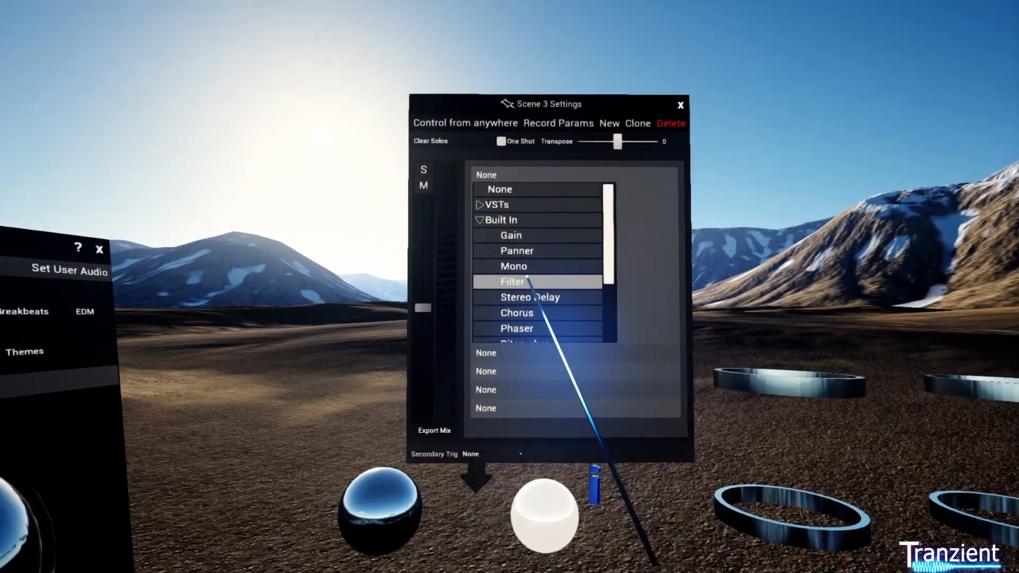
{"action": "left_click", "coordinate": [512, 282]}
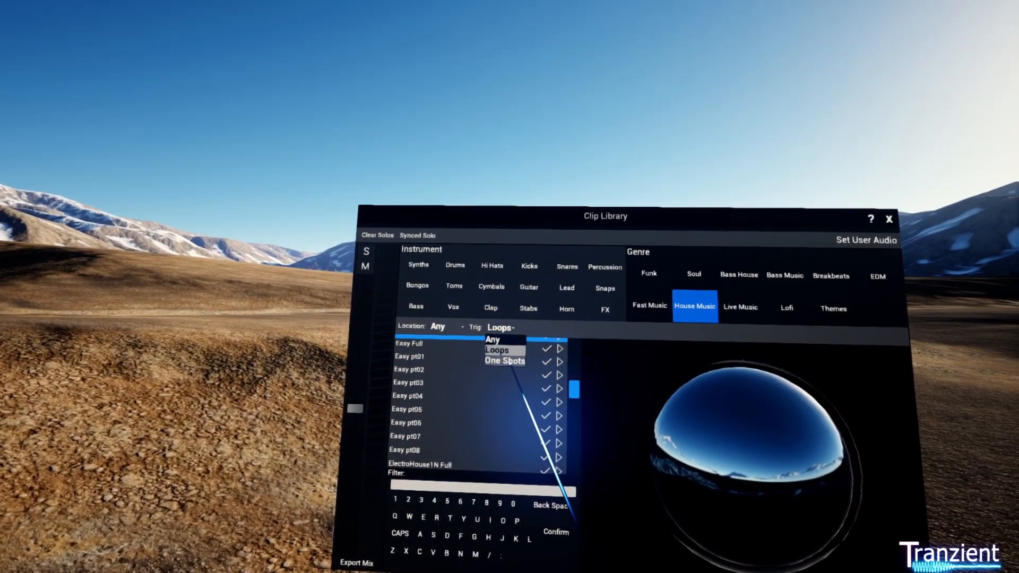
Step: Switch the clip library's Trig setting from loops to One Shots
{"action": "left_click", "coordinate": [503, 361]}
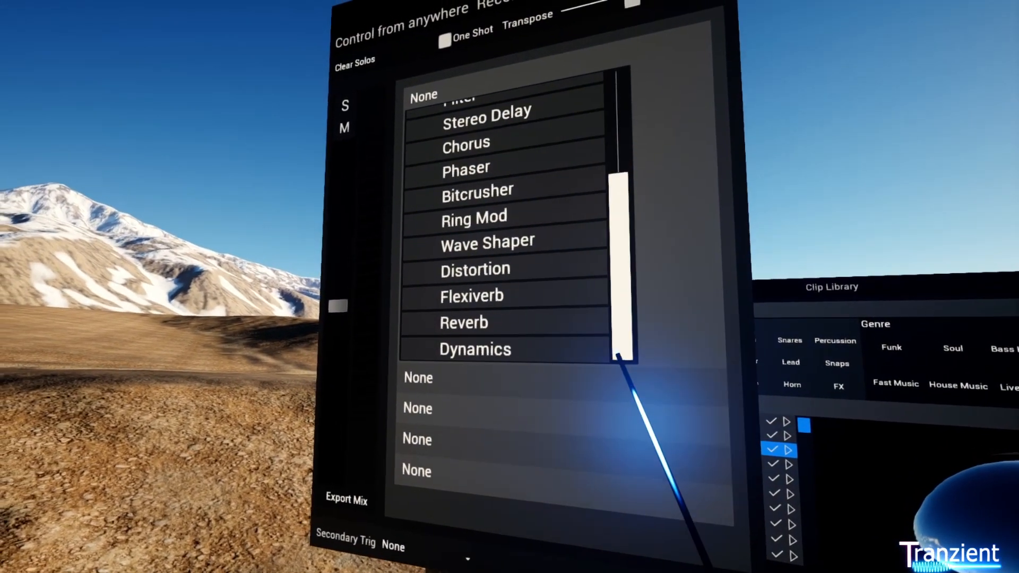
Step: Choose the built-in Reverb effect for the drum-kit scene's first slot
{"action": "left_click", "coordinate": [464, 323]}
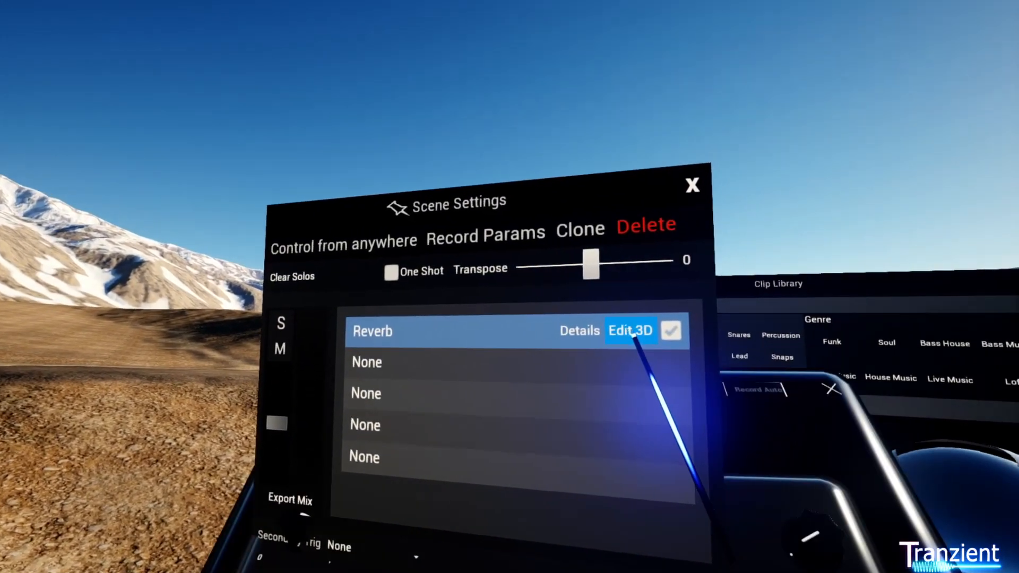